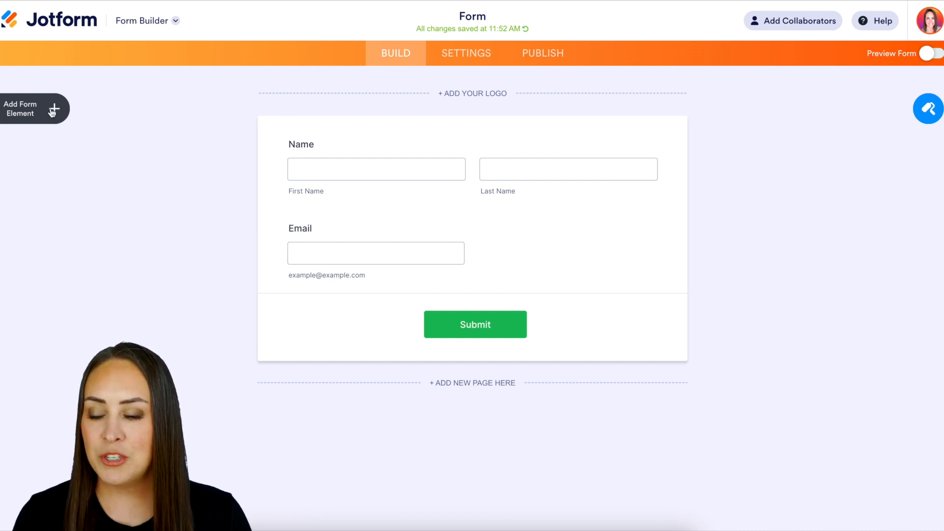
Step: Add a PayPal Personal payment element from the Payments elements list
{"action": "left_click", "coordinate": [30, 108]}
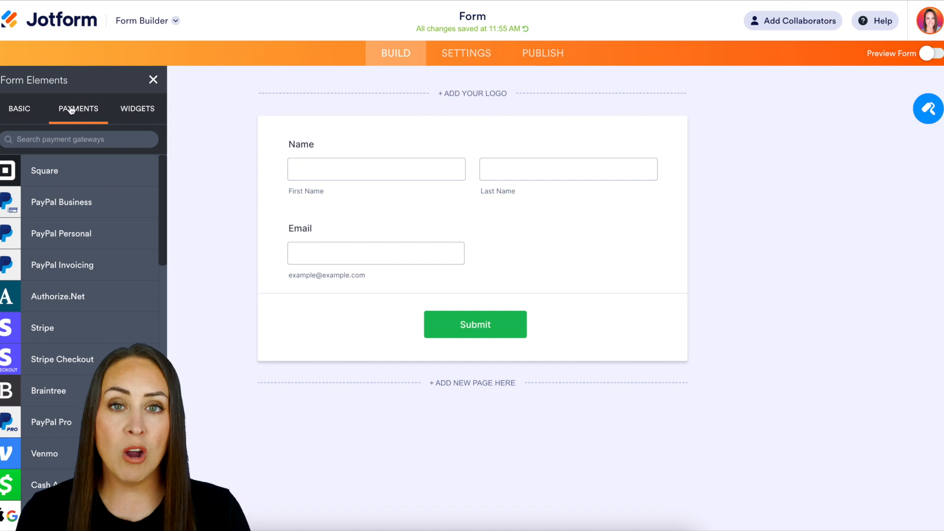
{"action": "mouse_move", "coordinate": [70, 121]}
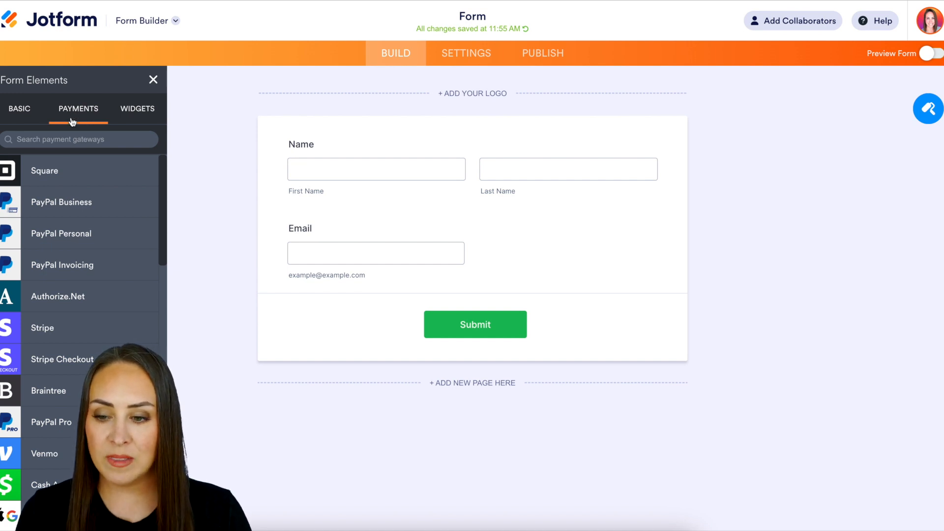
{"action": "left_click", "coordinate": [61, 233]}
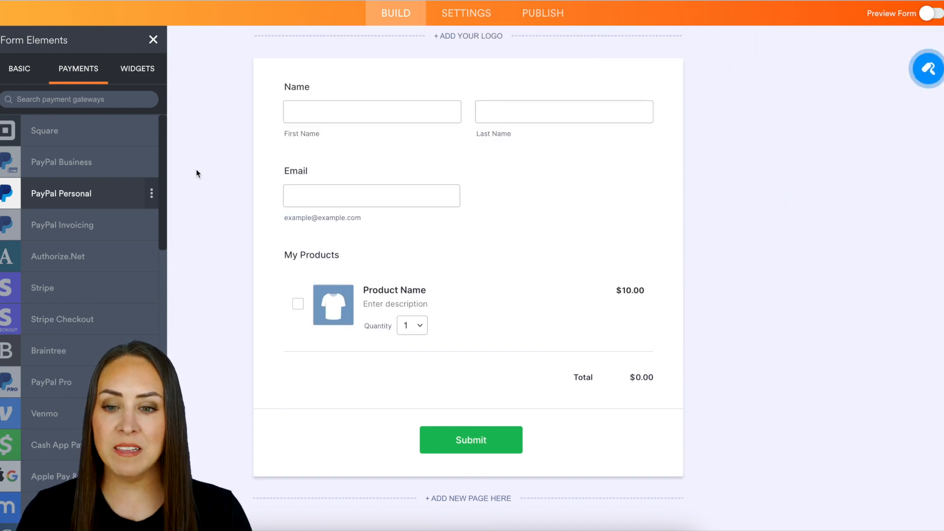
{"action": "mouse_move", "coordinate": [515, 301]}
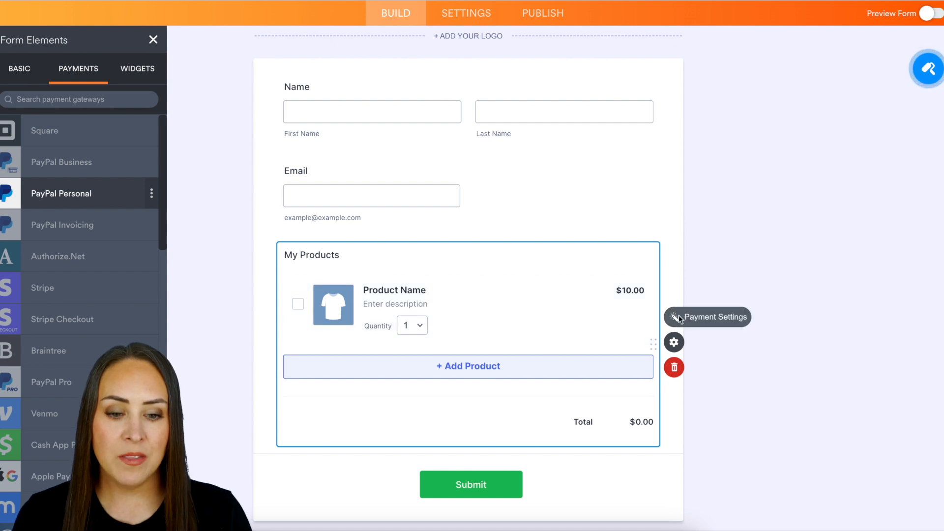
Step: Enable Authorization Only in the PayPal Personal gateway's additional settings
{"action": "left_click", "coordinate": [673, 317]}
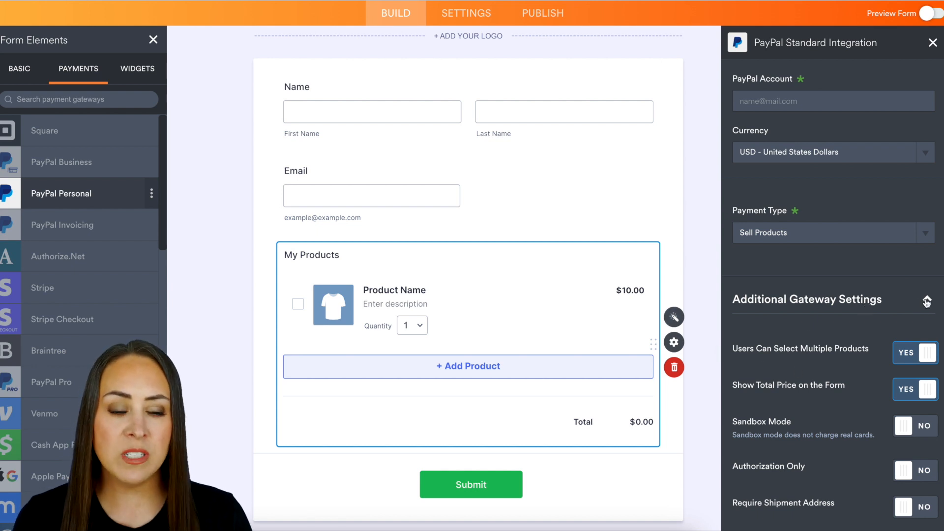
{"action": "left_click", "coordinate": [926, 299]}
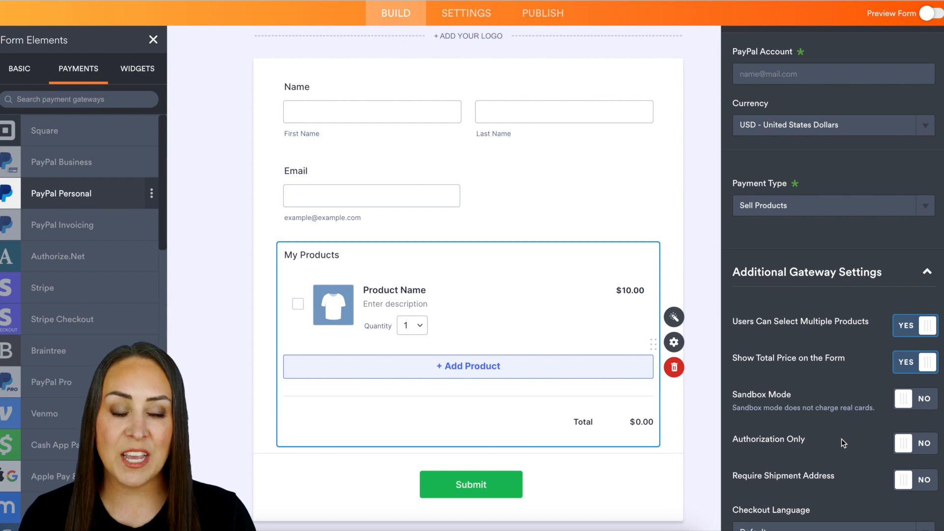
{"action": "left_click", "coordinate": [915, 443]}
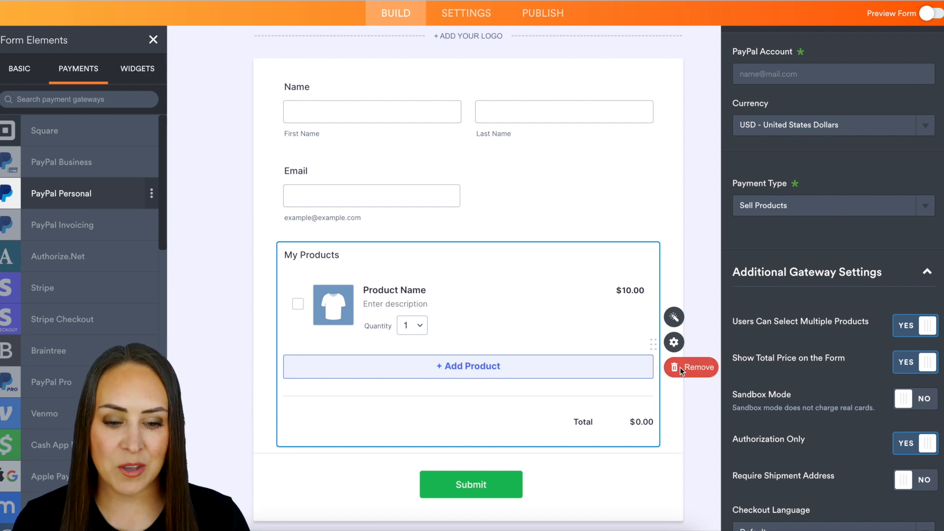
Step: Remove the PayPal Personal element and add PayPal Business instead
{"action": "left_click", "coordinate": [691, 367]}
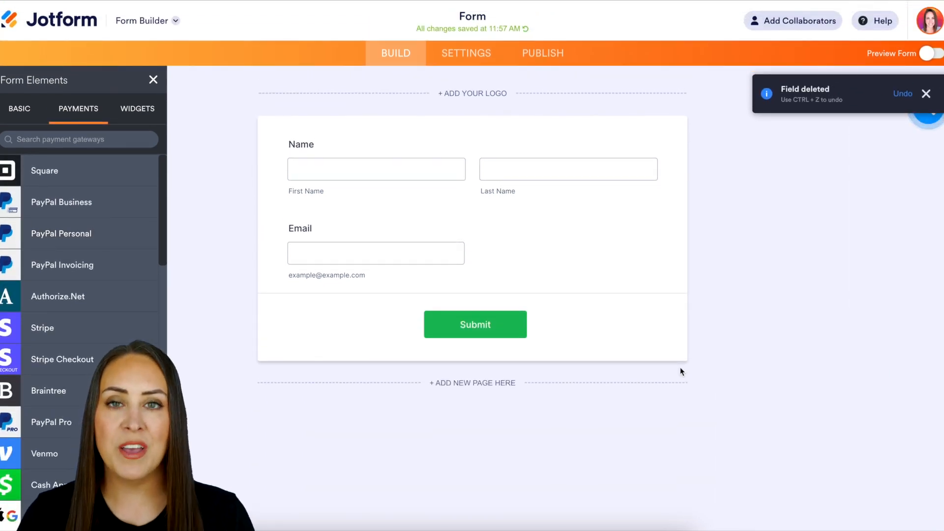
{"action": "mouse_move", "coordinate": [61, 202]}
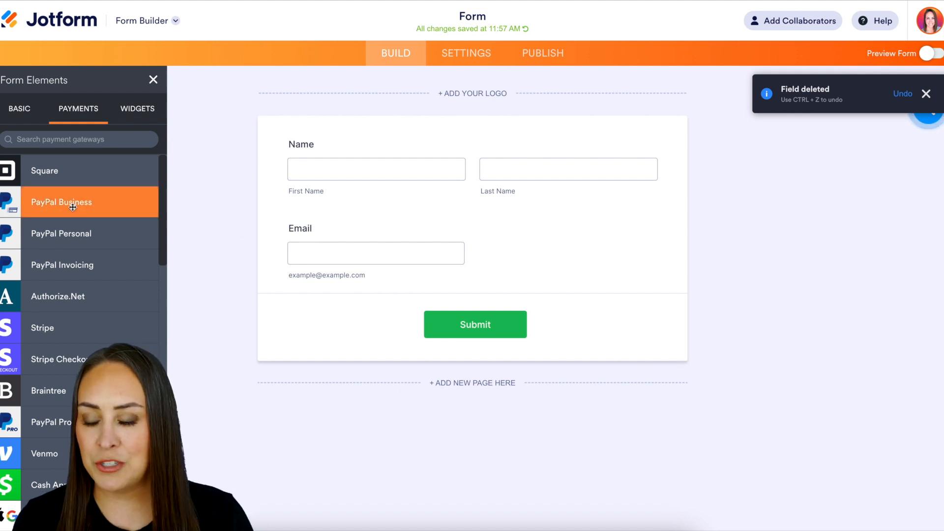
{"action": "left_click", "coordinate": [61, 202]}
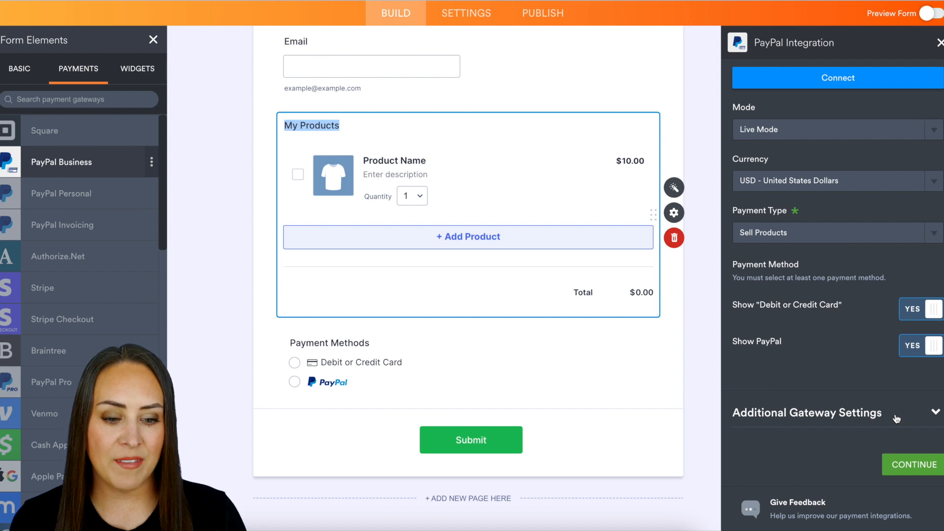
Step: Enable Charge Customer Later in the additional gateway settings and continue to products
{"action": "left_click", "coordinate": [807, 413]}
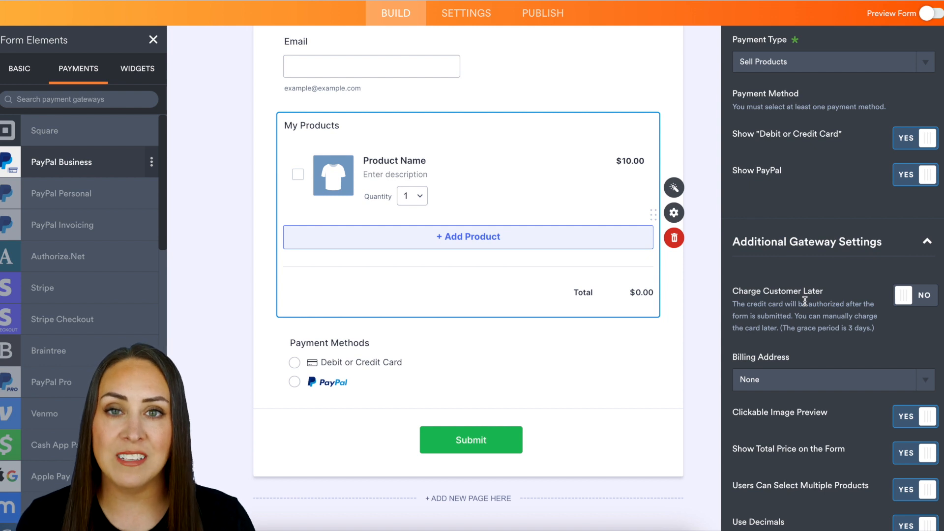
{"action": "left_click", "coordinate": [912, 295]}
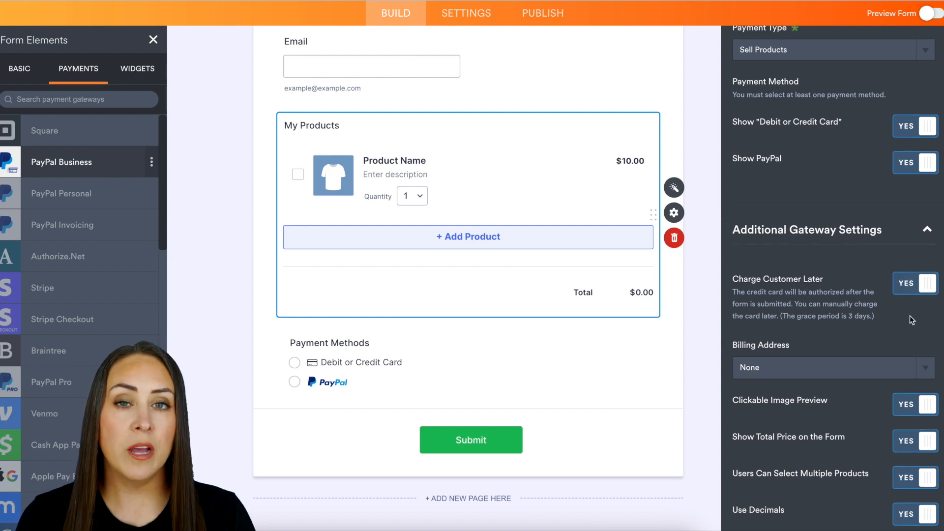
{"action": "scroll", "scroll_direction": "down", "scroll_amount": 3}
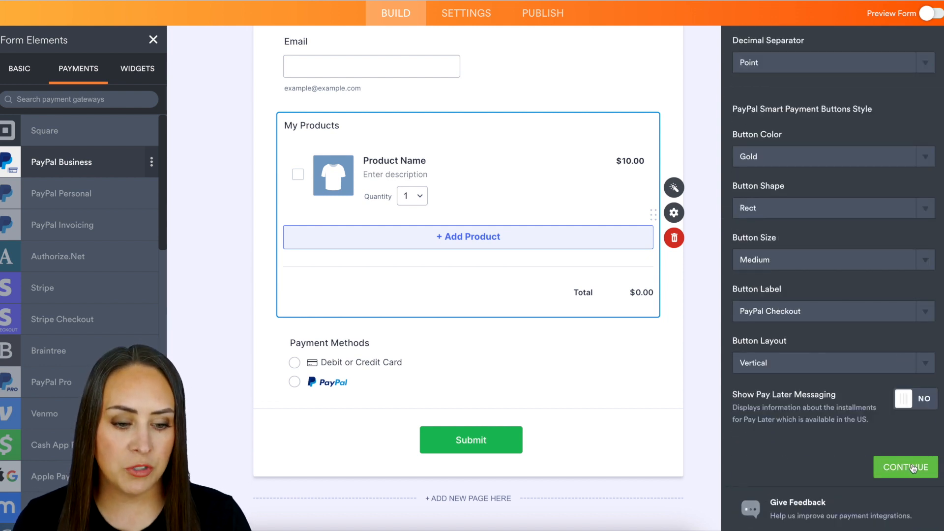
{"action": "left_click", "coordinate": [904, 466]}
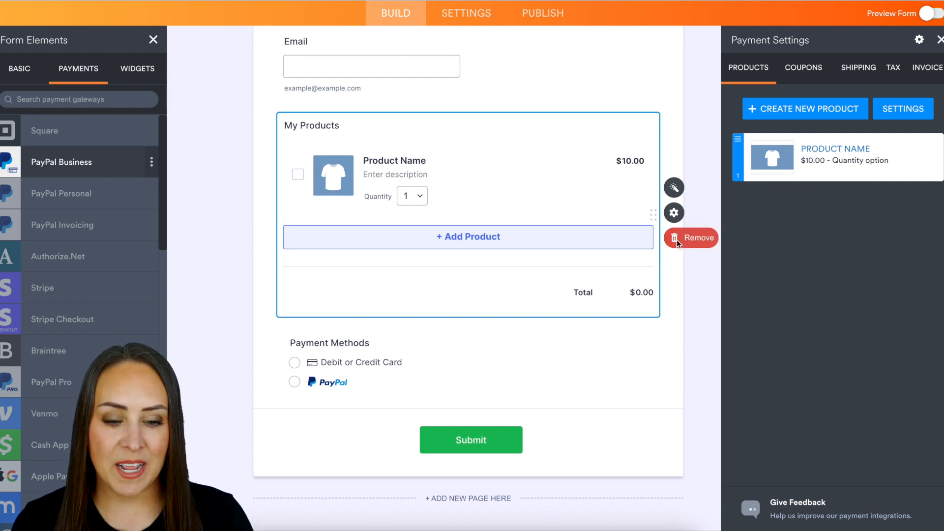
Step: Swap PayPal Business for a Stripe element with Charge Customer Immediately set to NO
{"action": "left_click", "coordinate": [690, 237]}
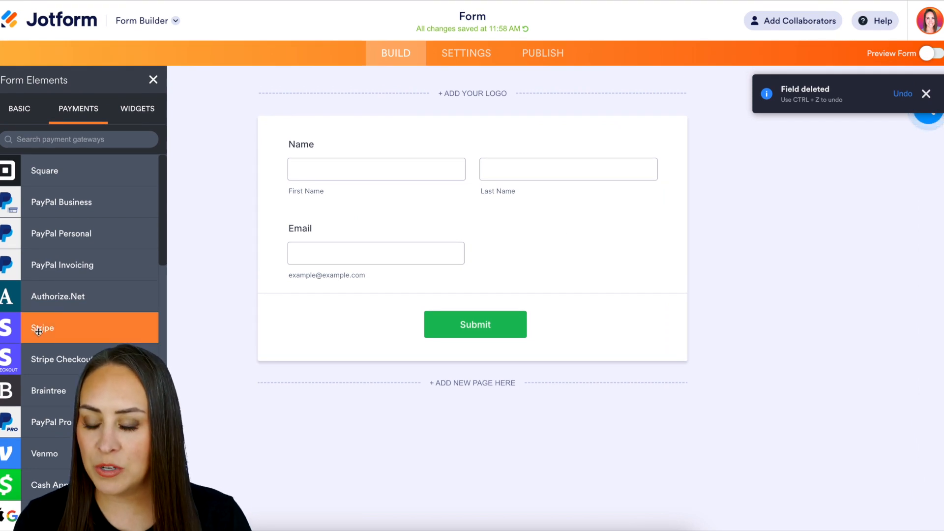
{"action": "left_click", "coordinate": [42, 327]}
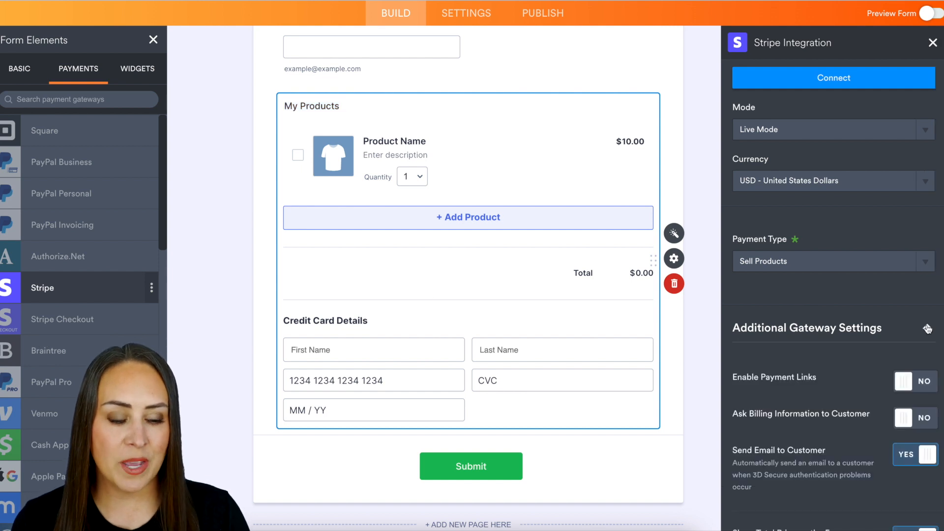
{"action": "scroll", "scroll_direction": "down", "scroll_amount": 3}
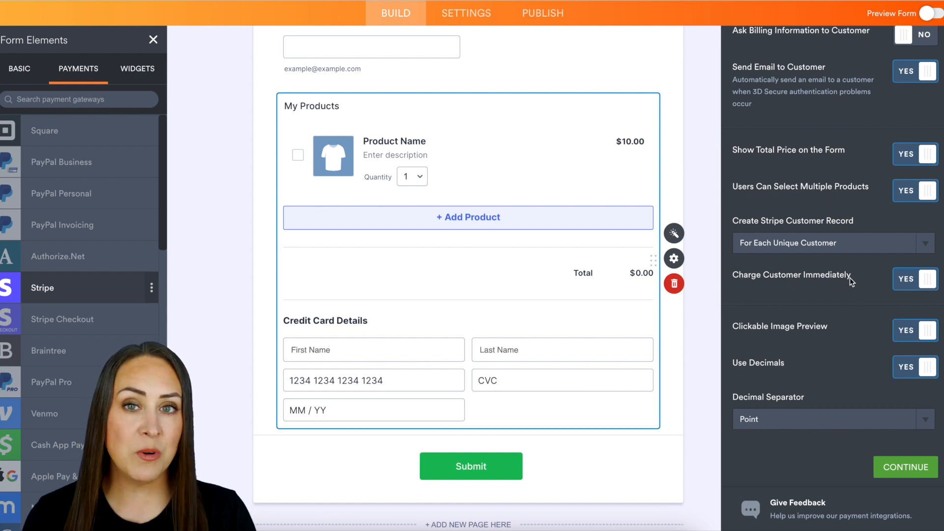
{"action": "left_click", "coordinate": [914, 279]}
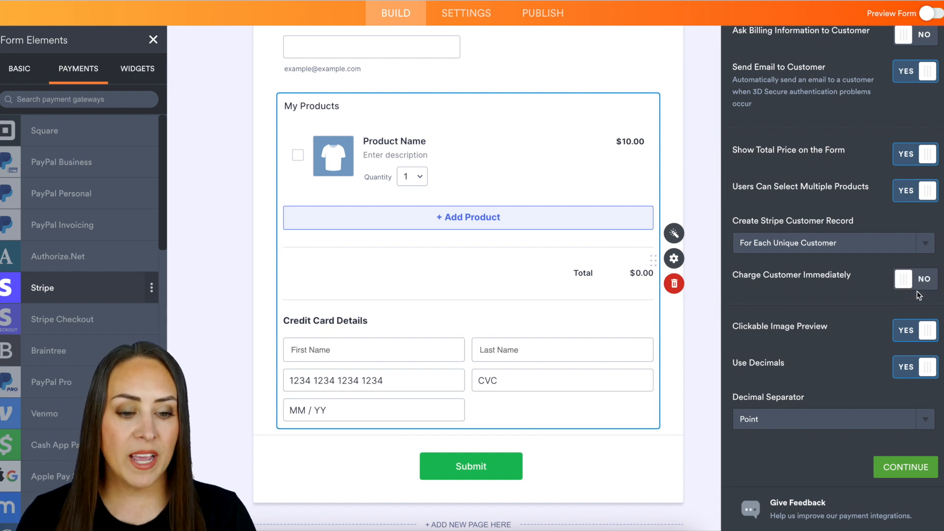